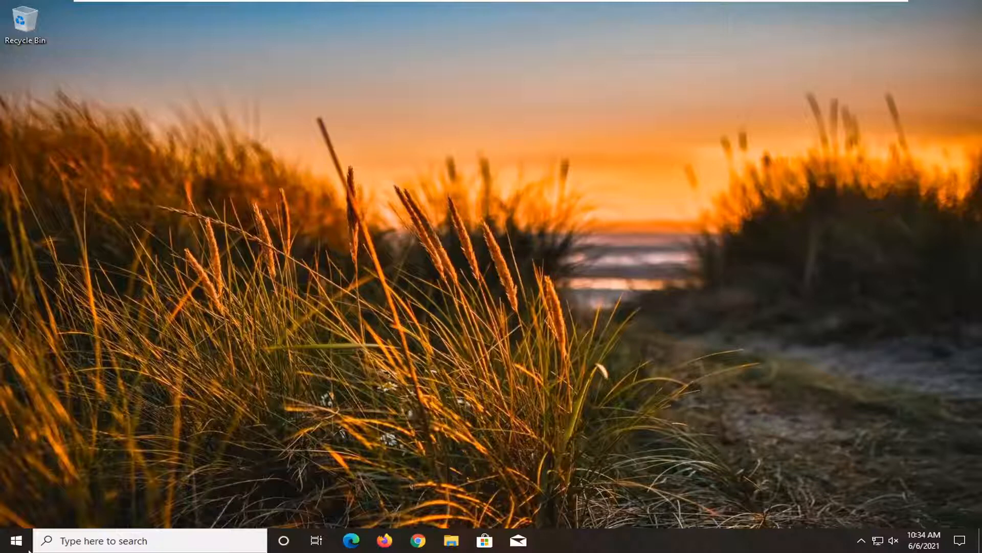
- Search 'settings' from Start and launch the Settings app
{"action": "left_click", "coordinate": [9, 541]}
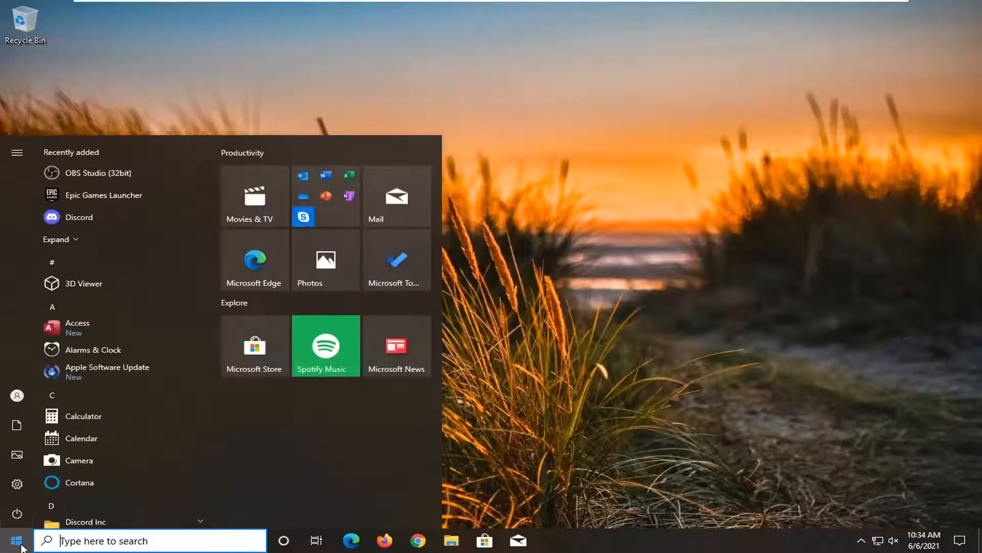
{"action": "type", "text": "settings"}
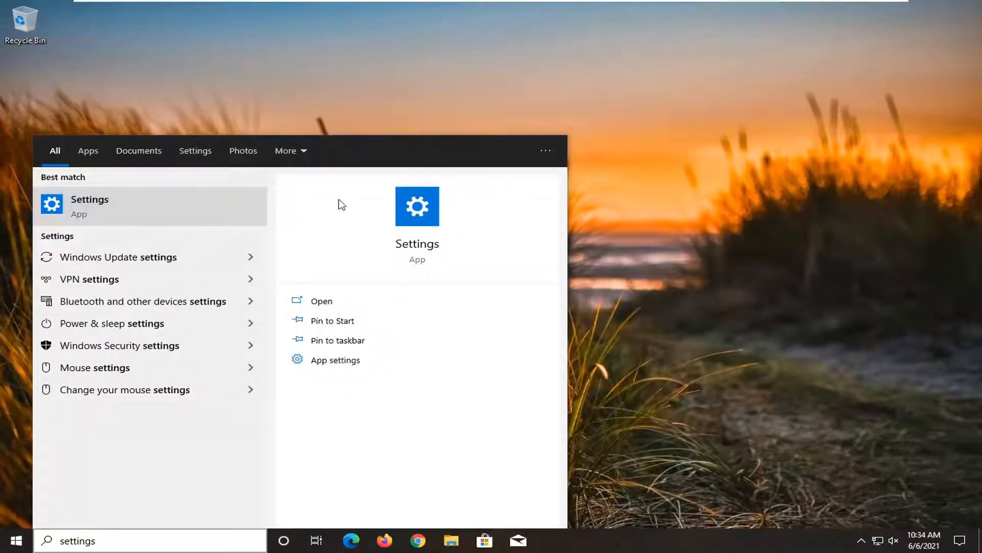
{"action": "left_click", "coordinate": [90, 206]}
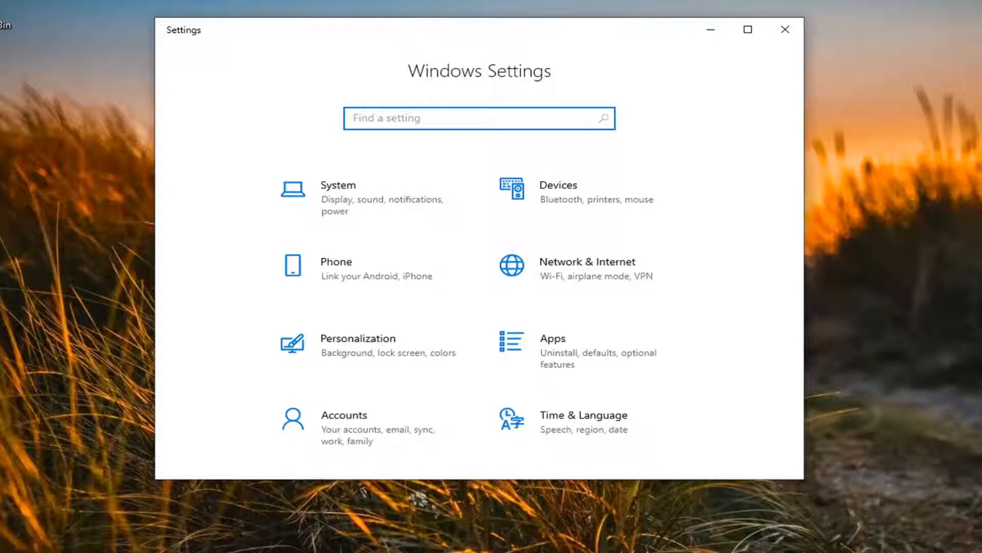
{"action": "mouse_move", "coordinate": [729, 202]}
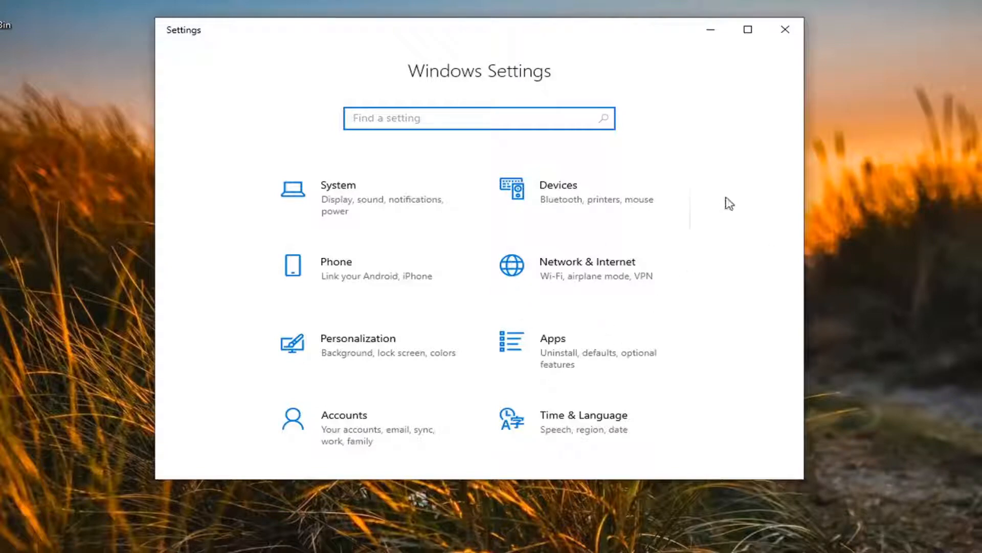
- Go to Personalization from the Settings home page, landing on Background
{"action": "scroll", "scroll_direction": "down", "scroll_amount": 3}
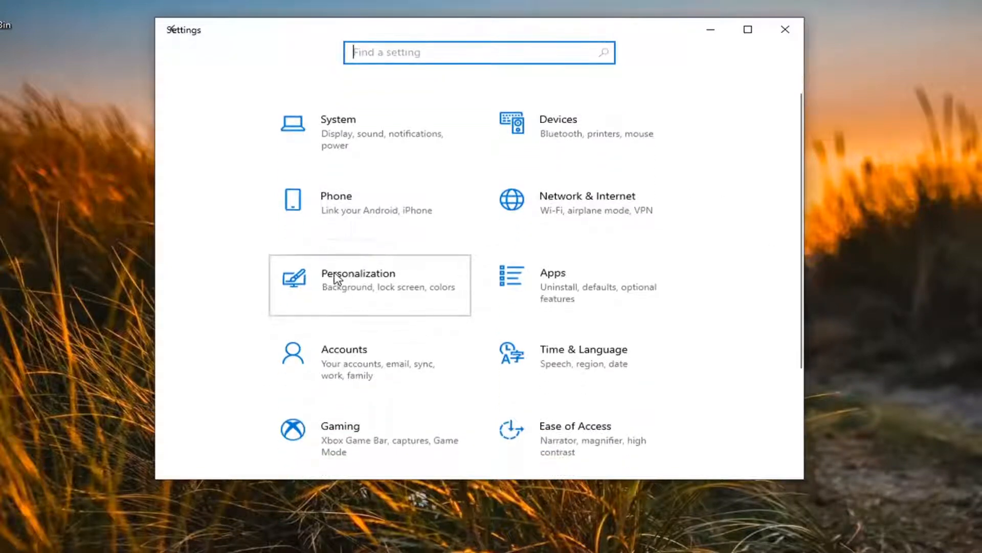
{"action": "left_click", "coordinate": [358, 286]}
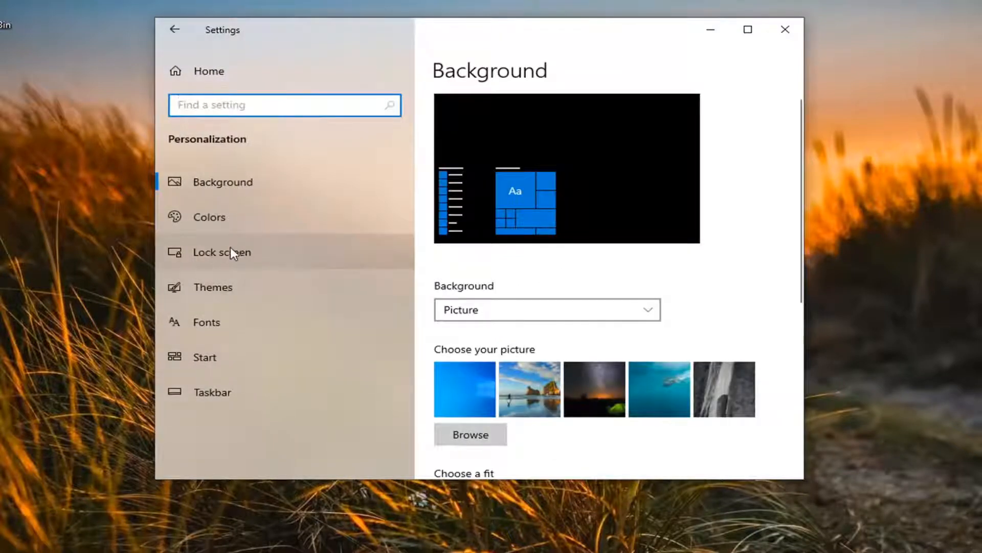
- On the Lock screen page, turn off showing the background picture on the sign-in screen
{"action": "left_click", "coordinate": [222, 252]}
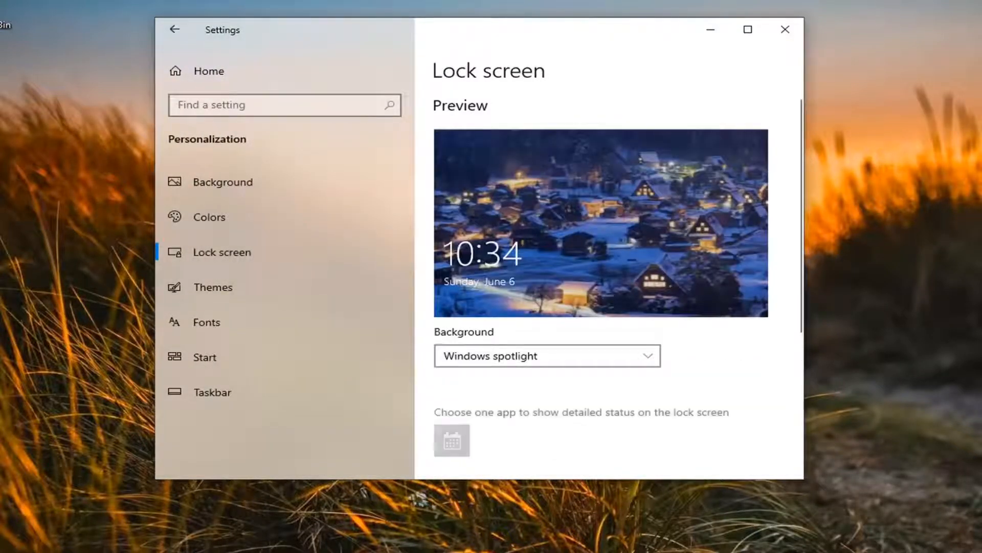
{"action": "scroll", "scroll_direction": "down", "scroll_amount": 3}
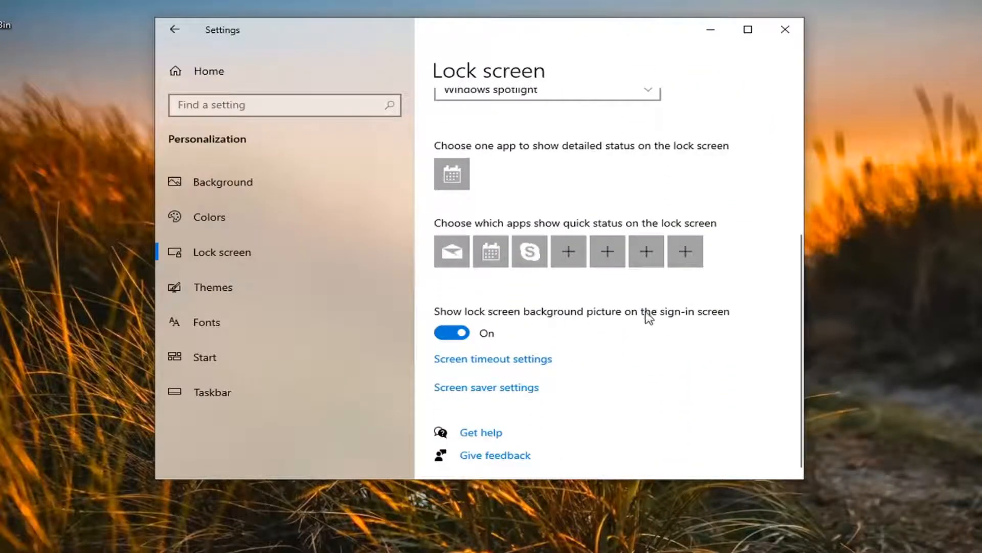
{"action": "left_click", "coordinate": [451, 332]}
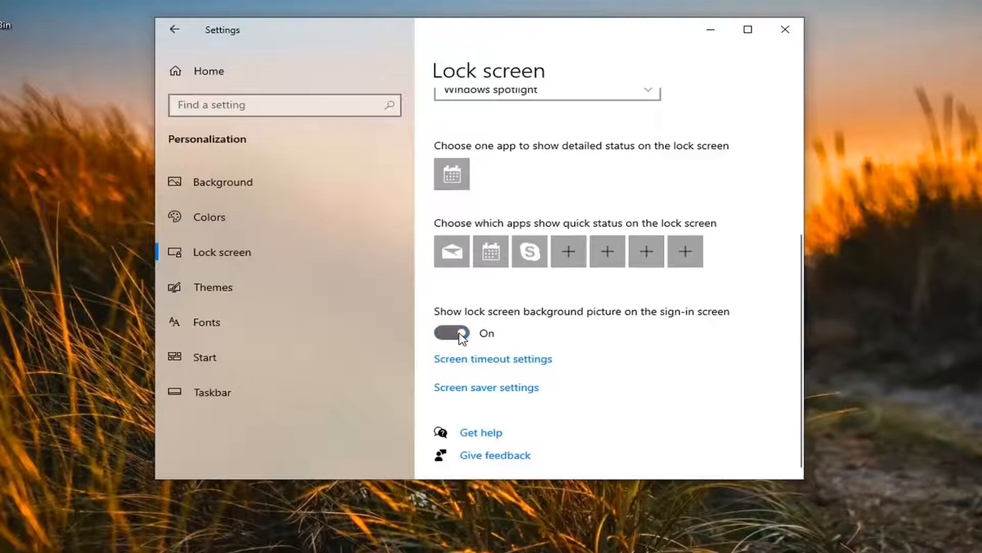
{"action": "left_click", "coordinate": [451, 332]}
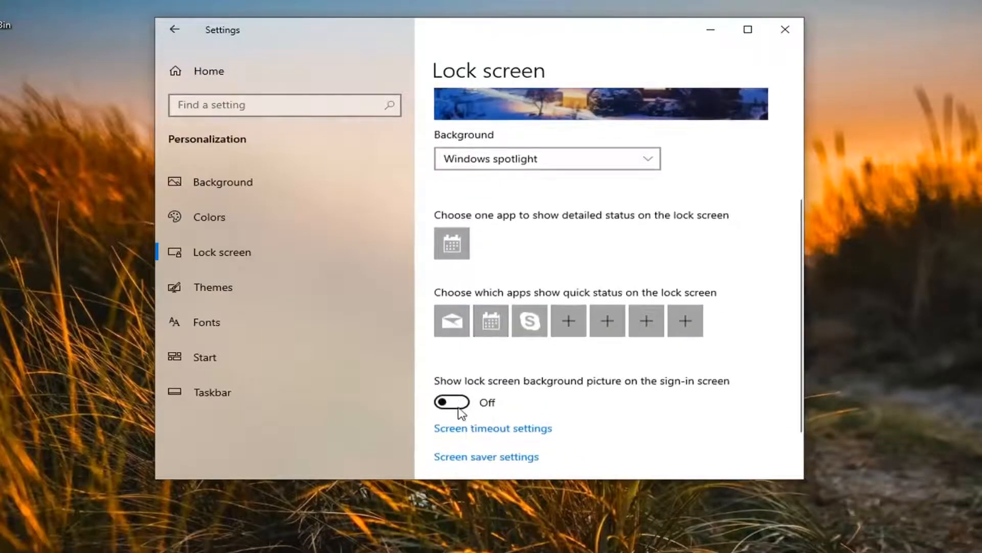